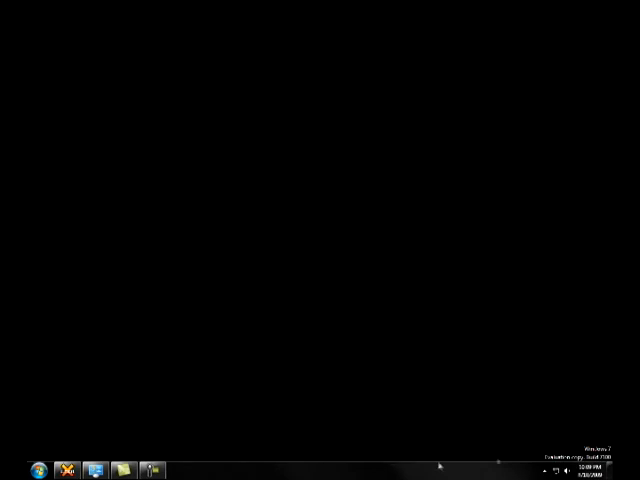
pyautogui.moveTo(338, 398)
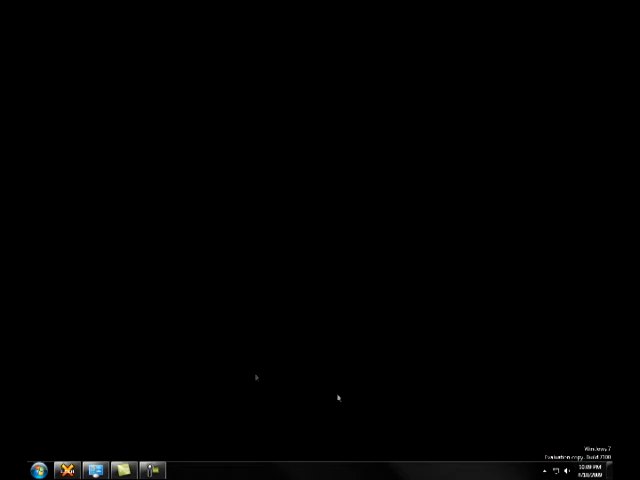
pyautogui.moveTo(224, 364)
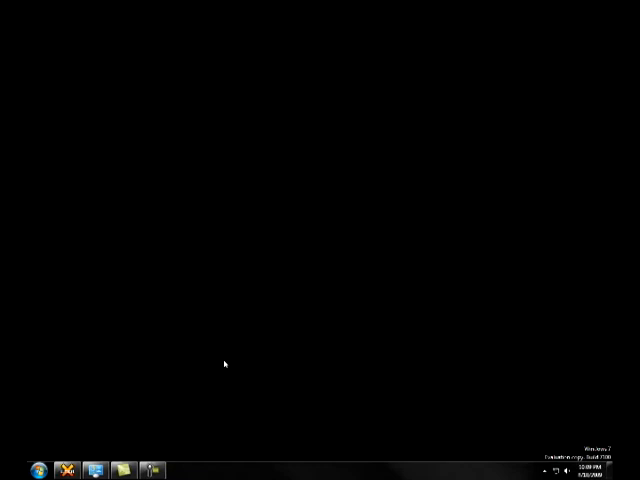
pyautogui.moveTo(212, 358)
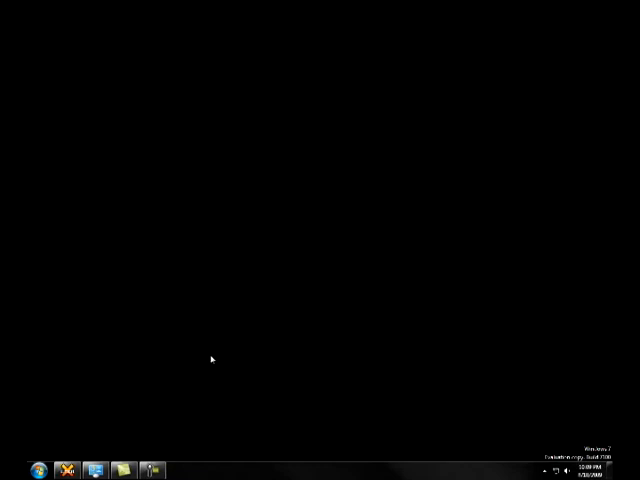
# Connect to the remote Windows 7 netbook and submit the sign-in credentials.
pyautogui.click(38, 470)
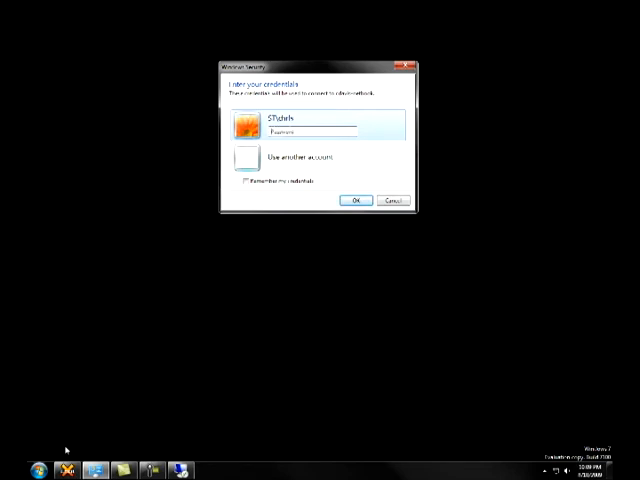
pyautogui.click(360, 200)
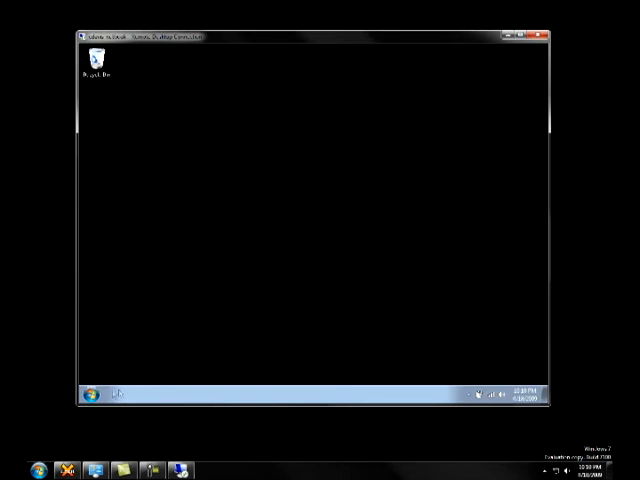
# From the remote Start menu, show the Computer's System properties page.
pyautogui.click(96, 392)
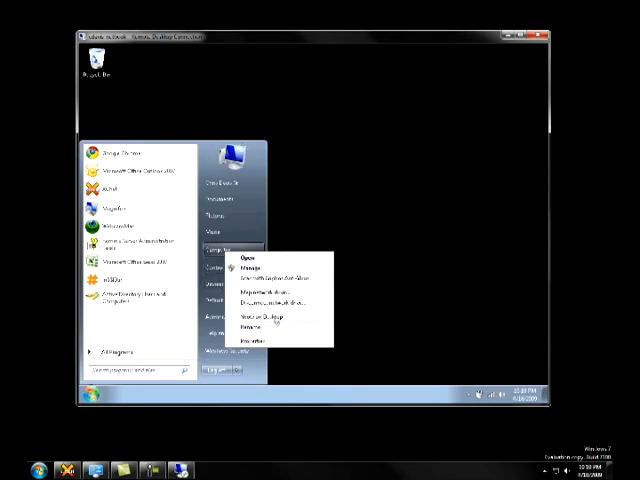
pyautogui.click(252, 324)
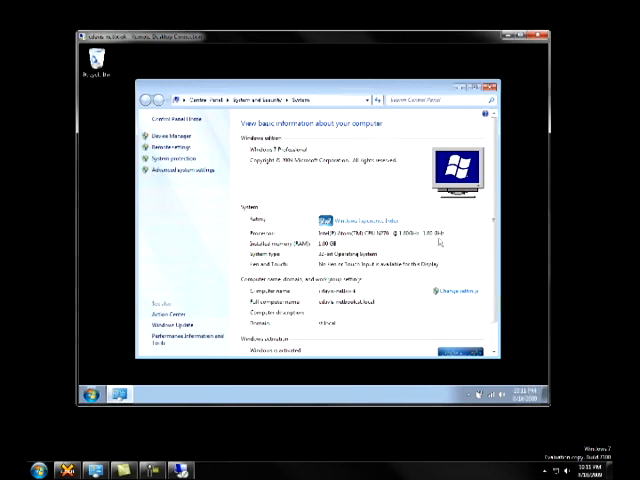
pyautogui.moveTo(384, 264)
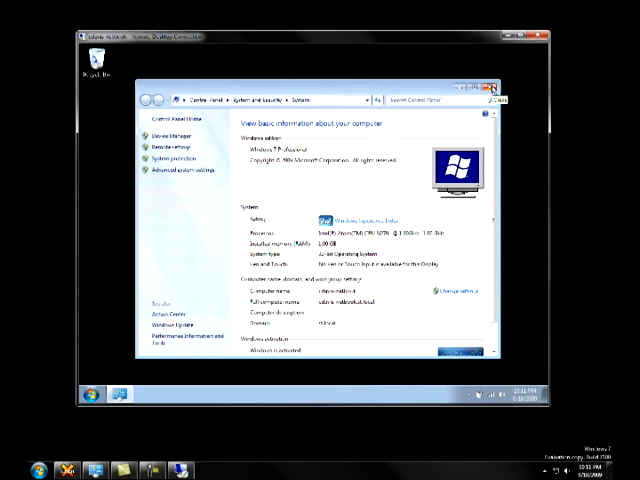
# Close the remote System page and reopen Start to reach the power options.
pyautogui.click(500, 88)
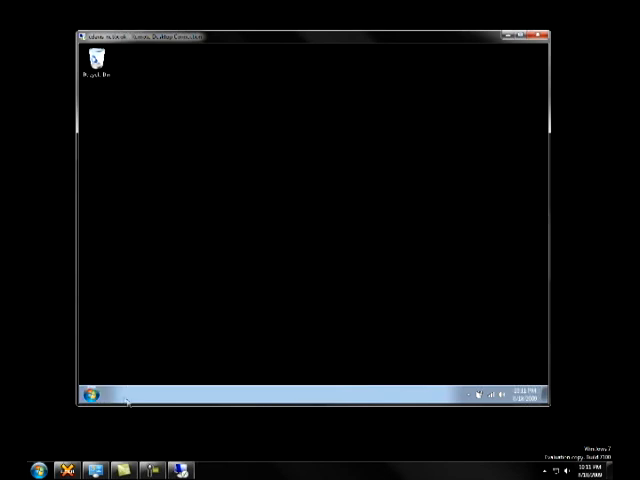
pyautogui.click(96, 392)
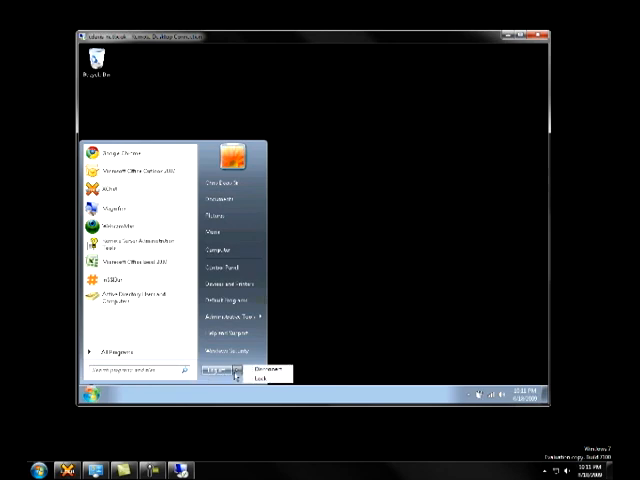